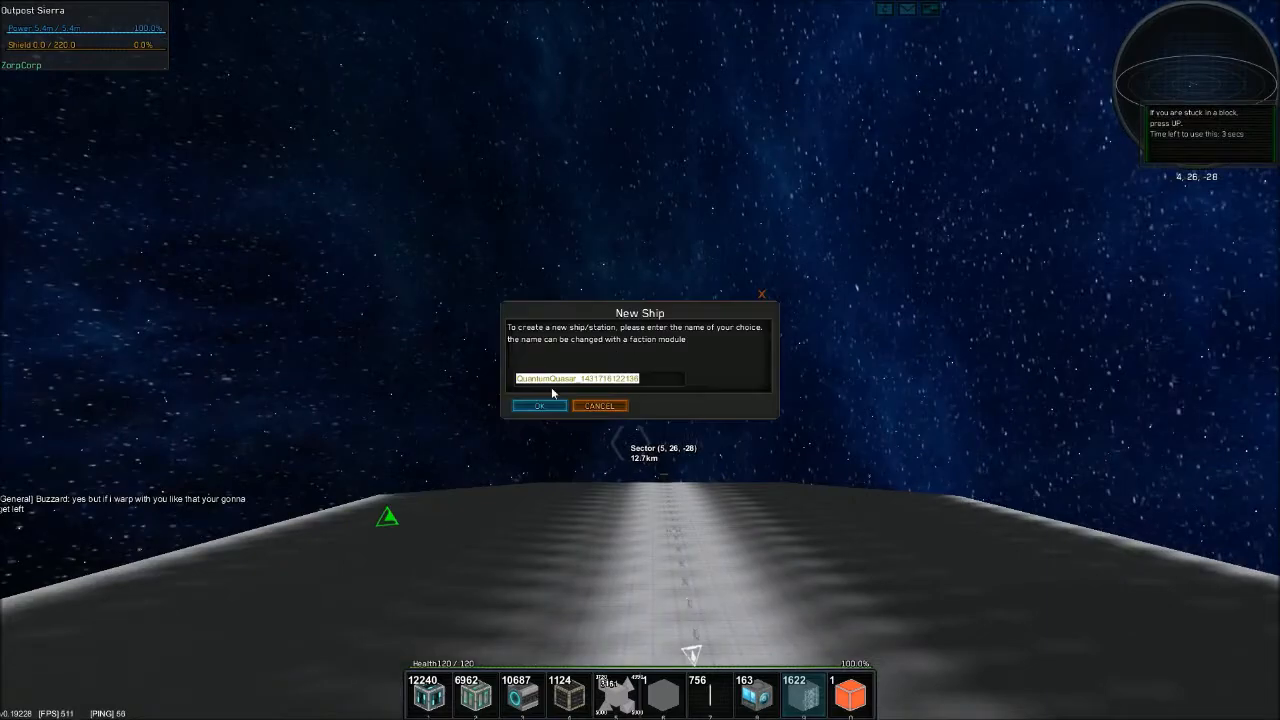
Step: Confirm the new ship's name and interact with the placed core
left_click(540, 404)
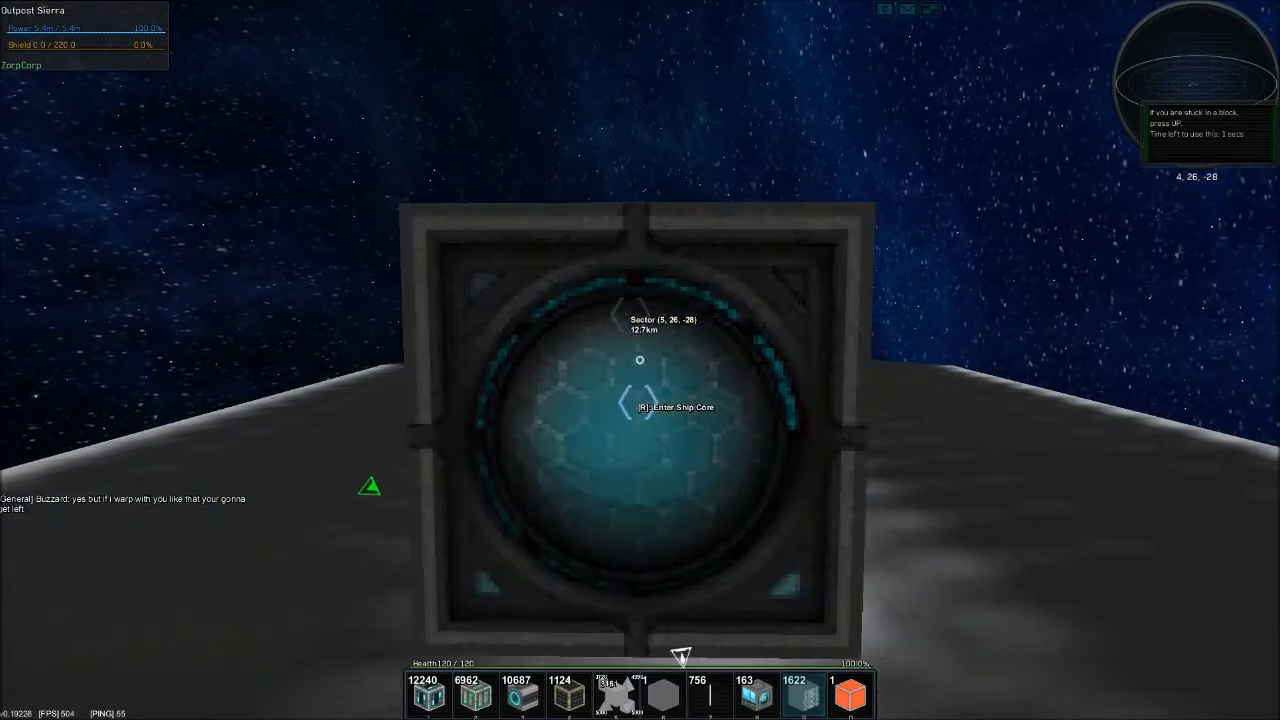
key("r")
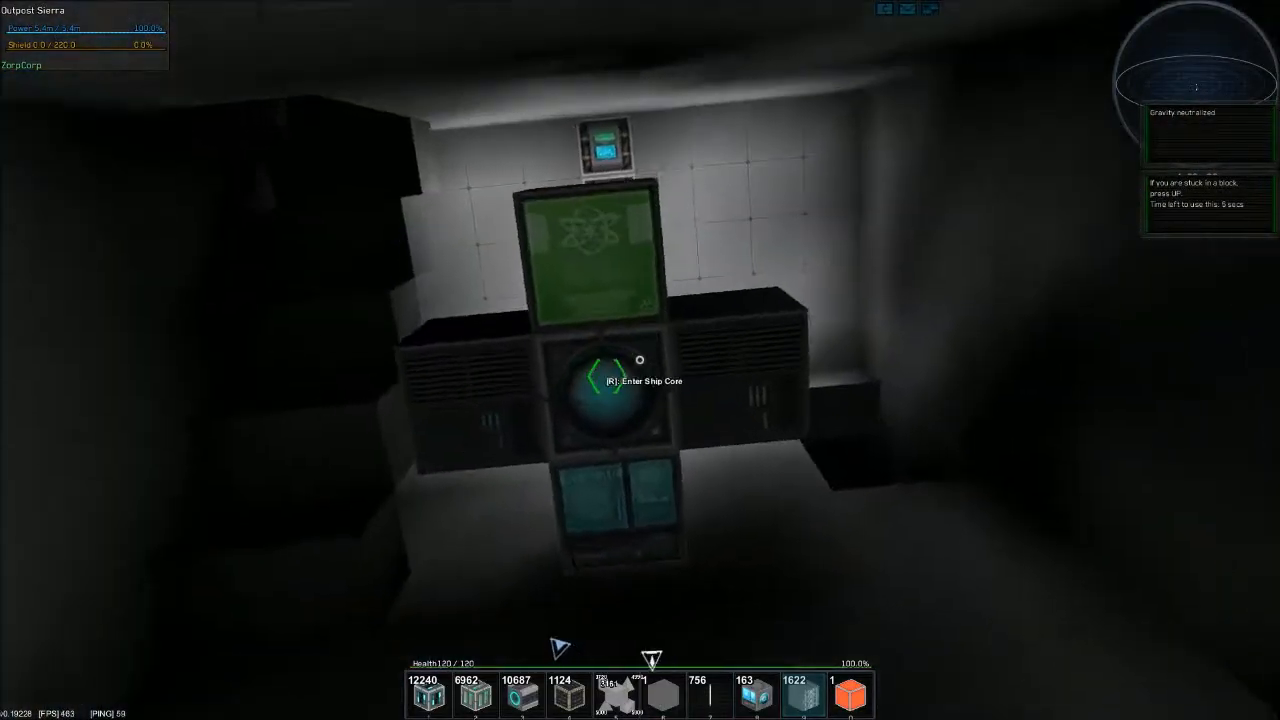
key("r")
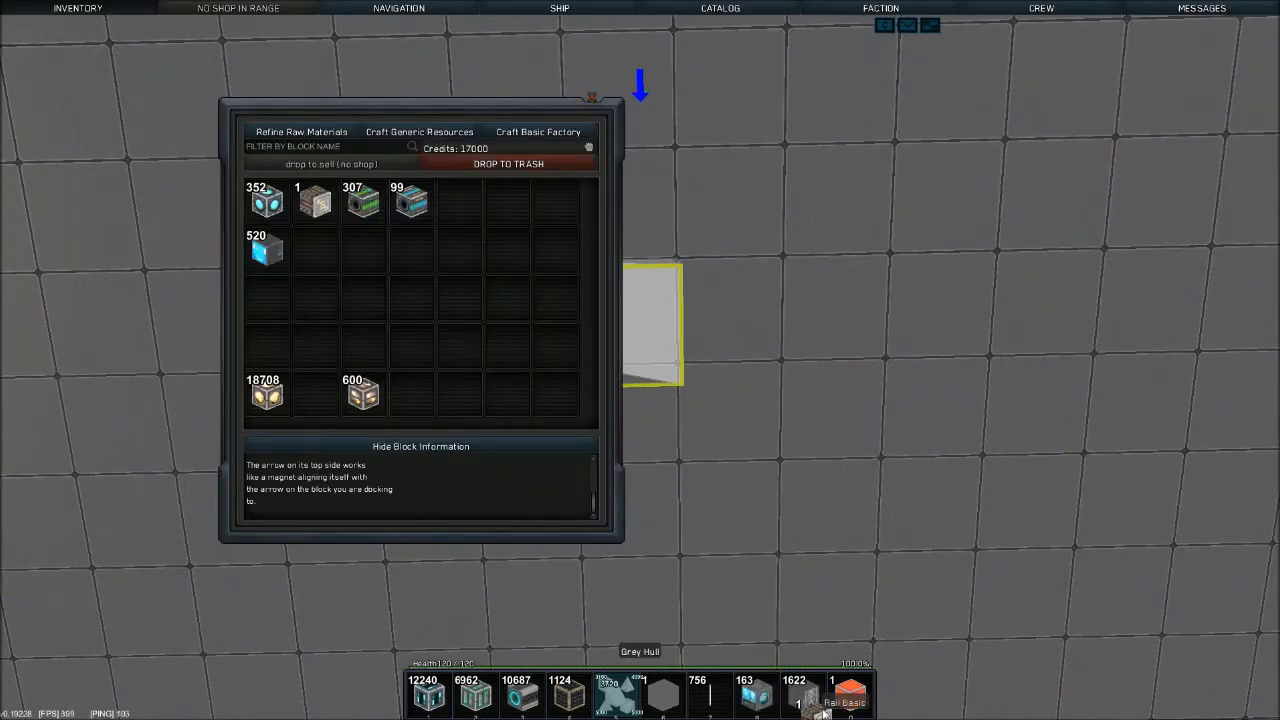
left_click(592, 96)
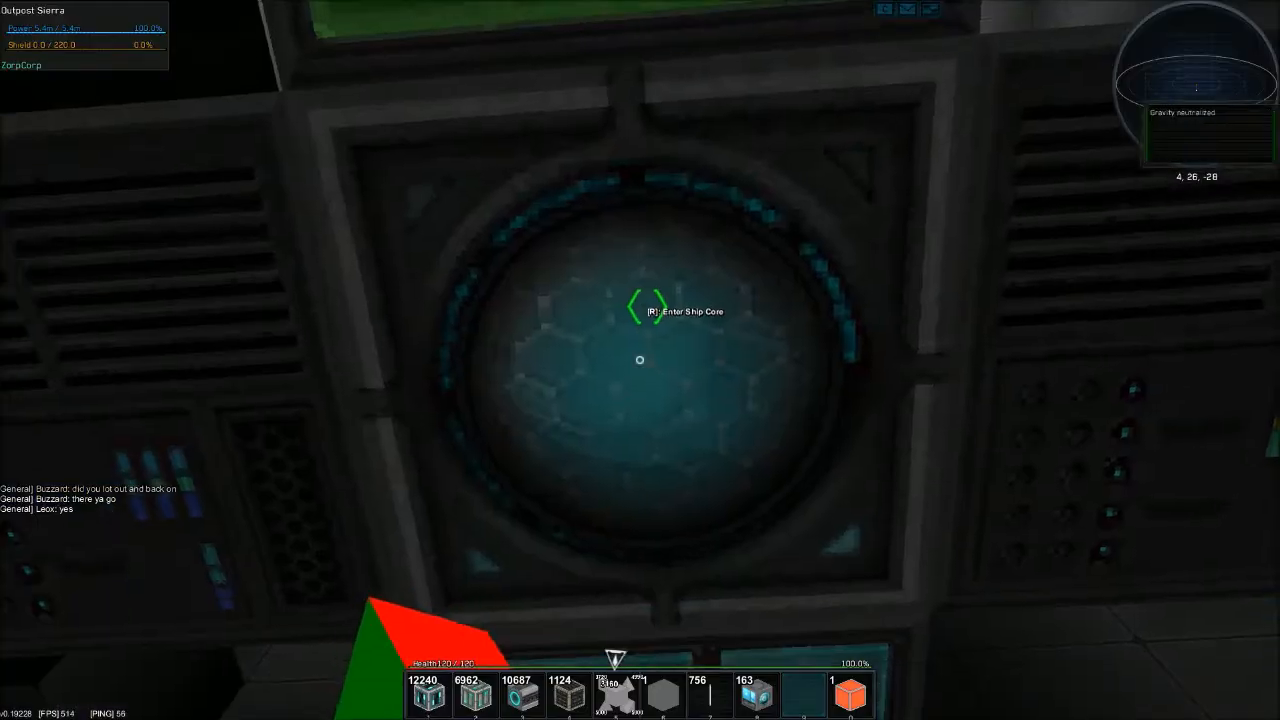
Step: Enter the ship core, check its systems list, and switch into build mode
key("r")
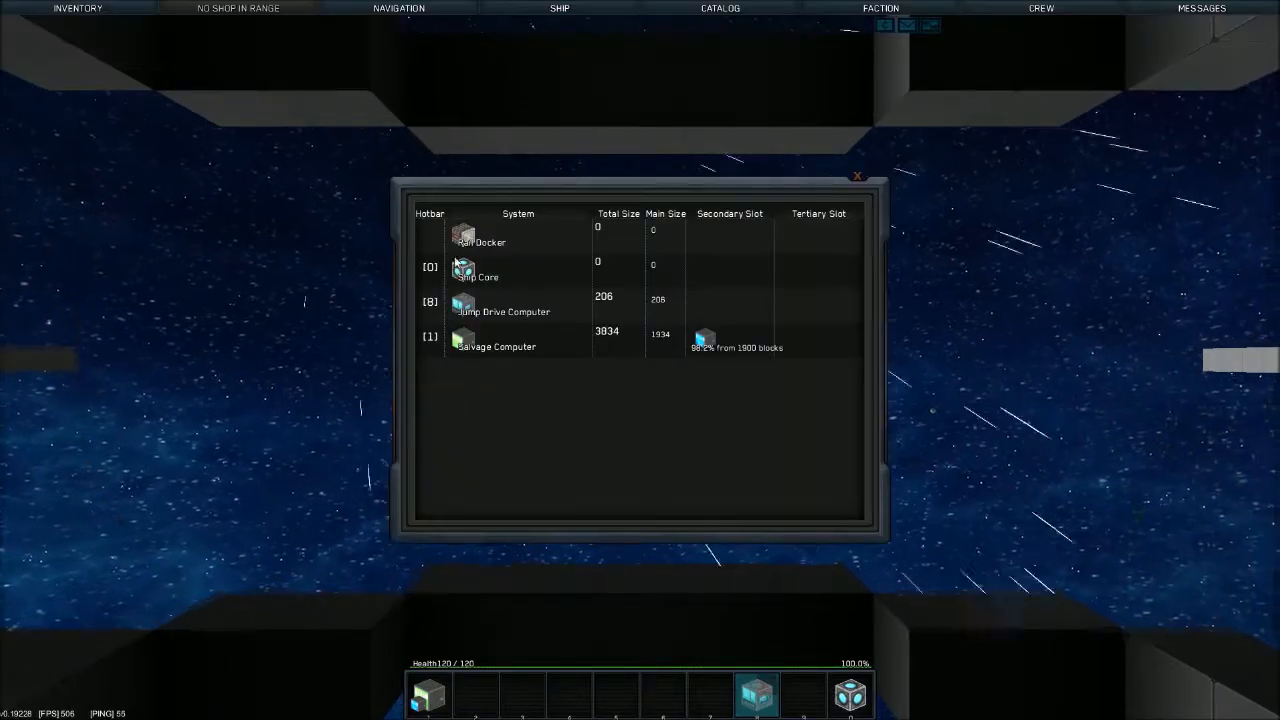
left_click(856, 176)
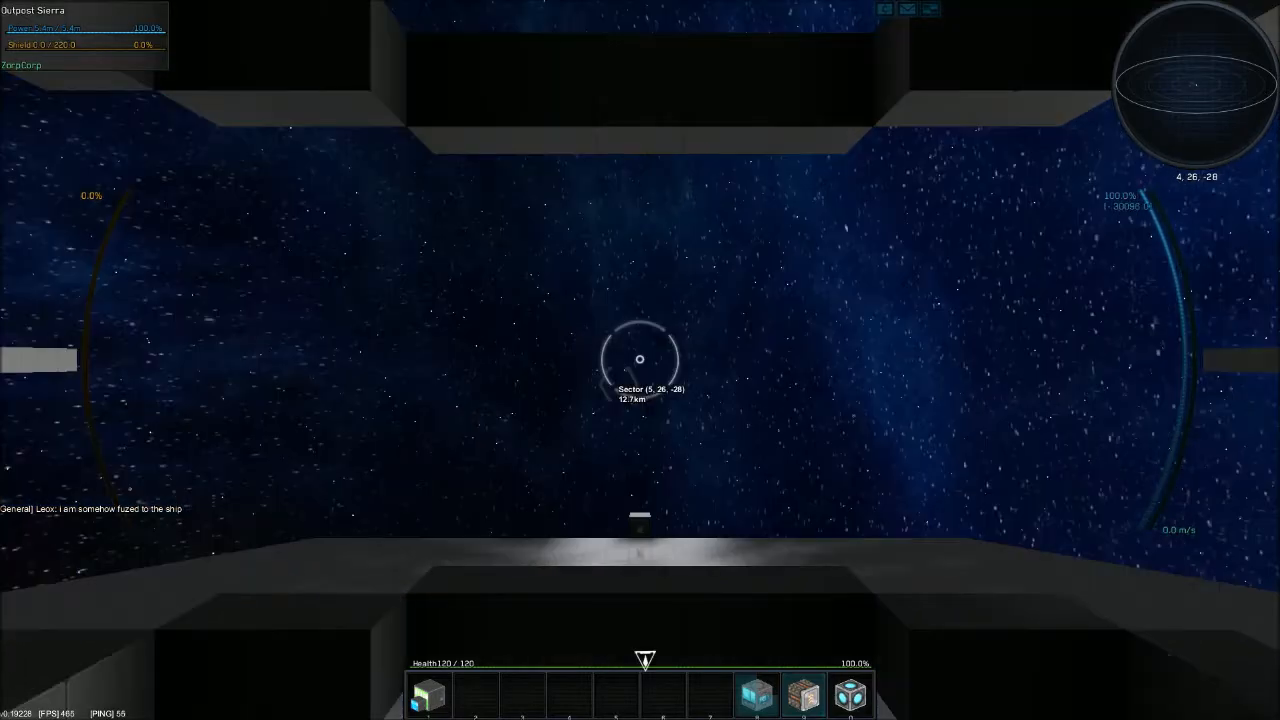
key("r")
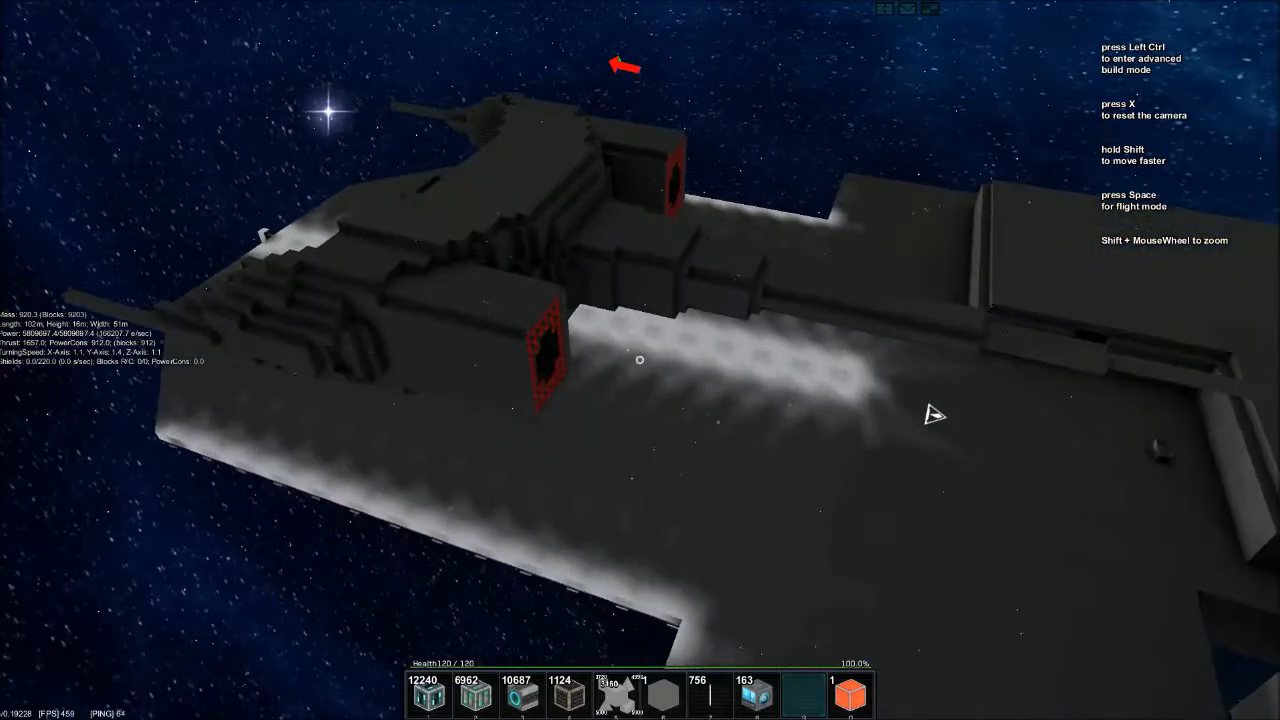
Step: Exit the ship and walk on foot through the hangar toward the core
key("Space")
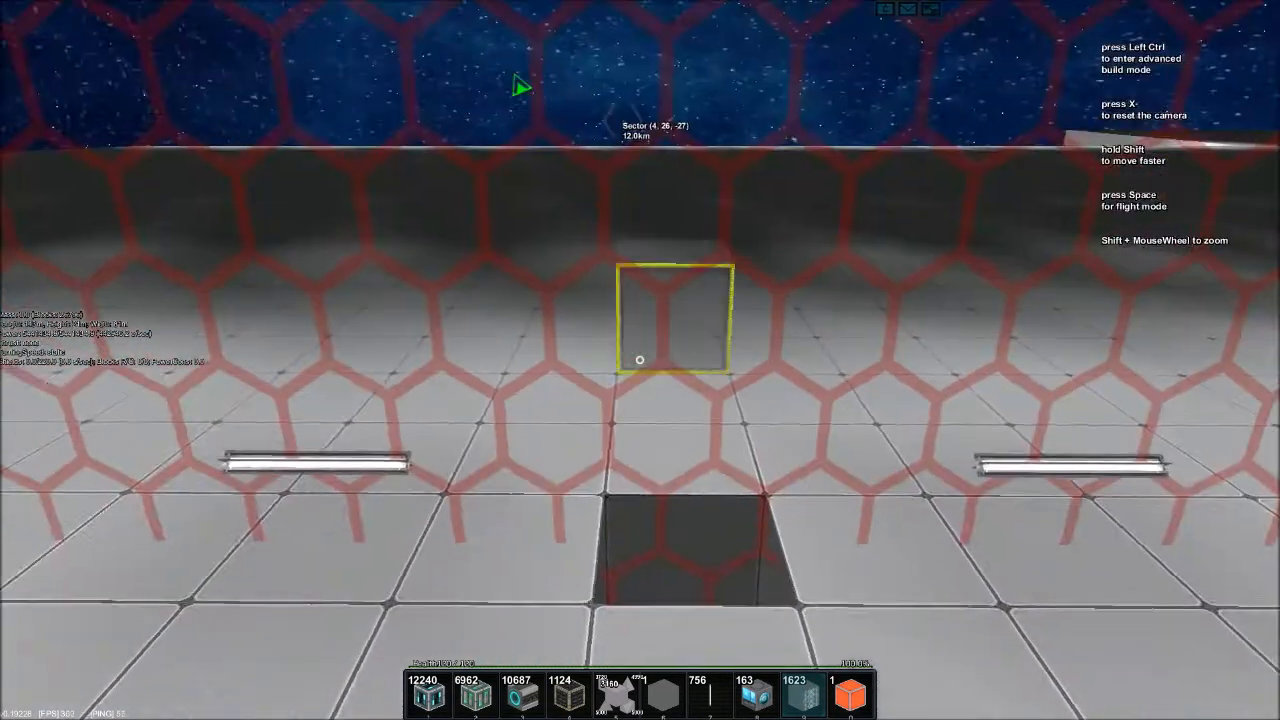
key("ctrl")
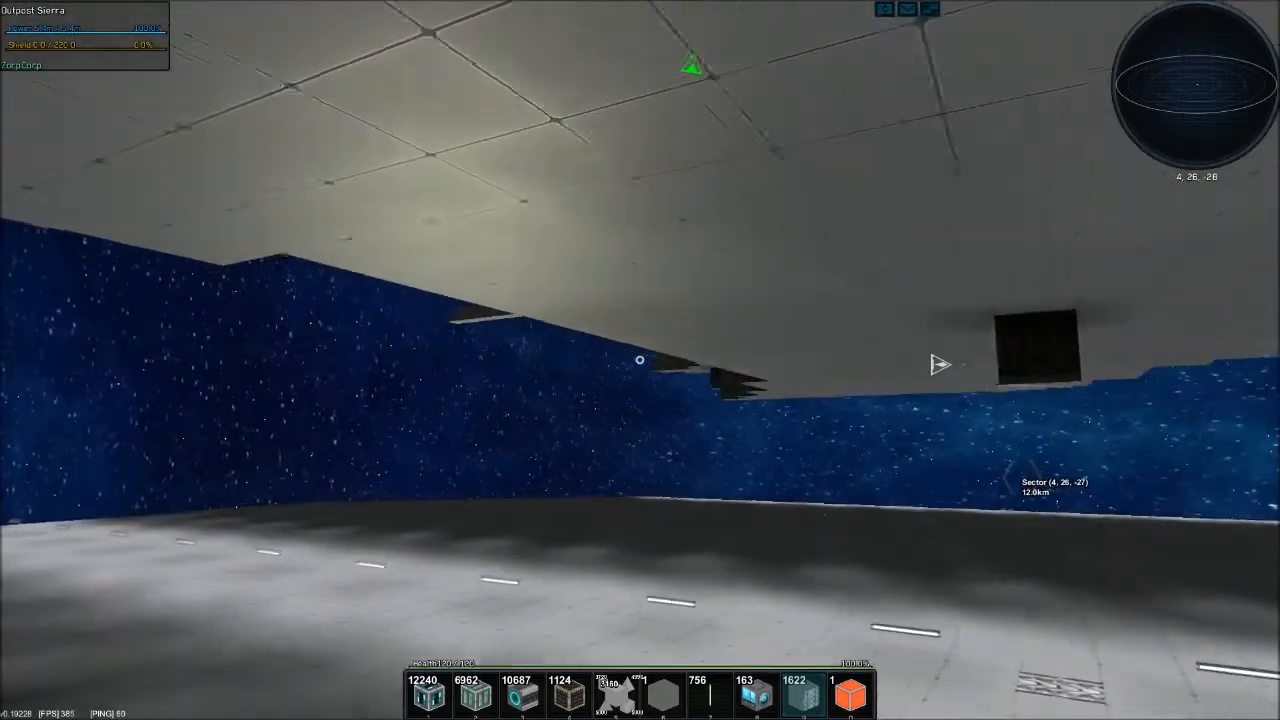
mouse_move(640, 360)
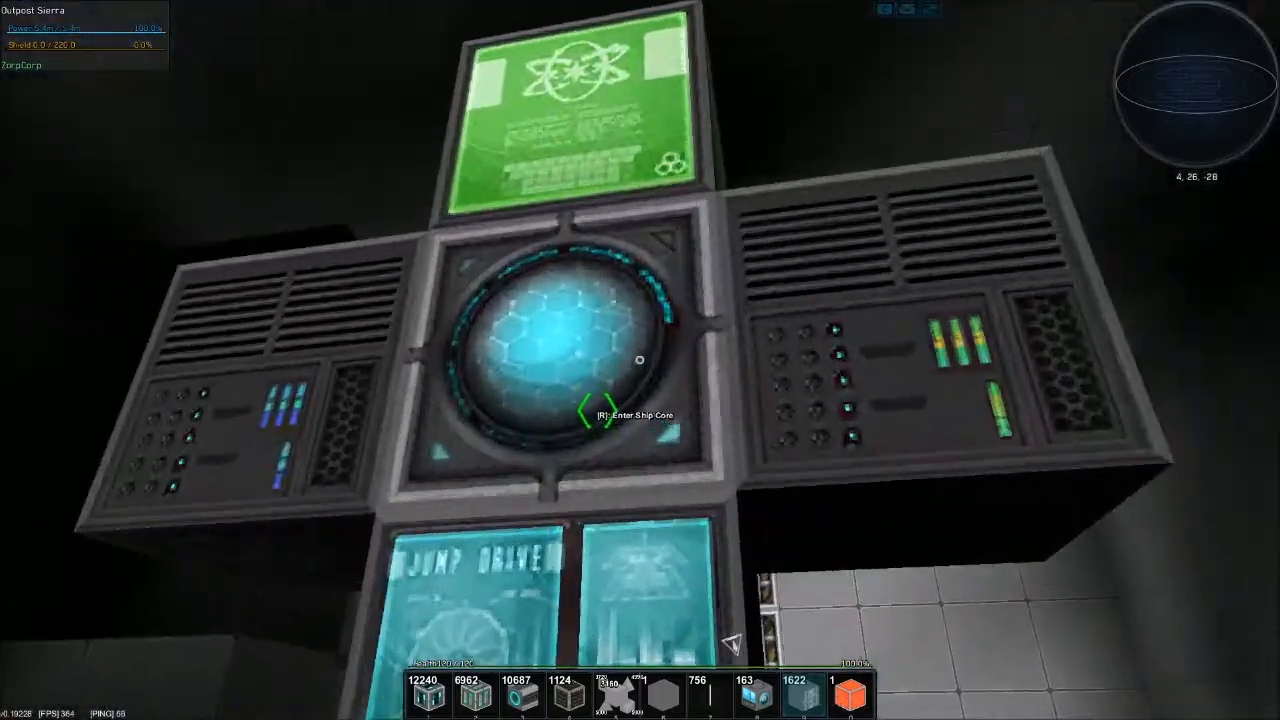
key("r")
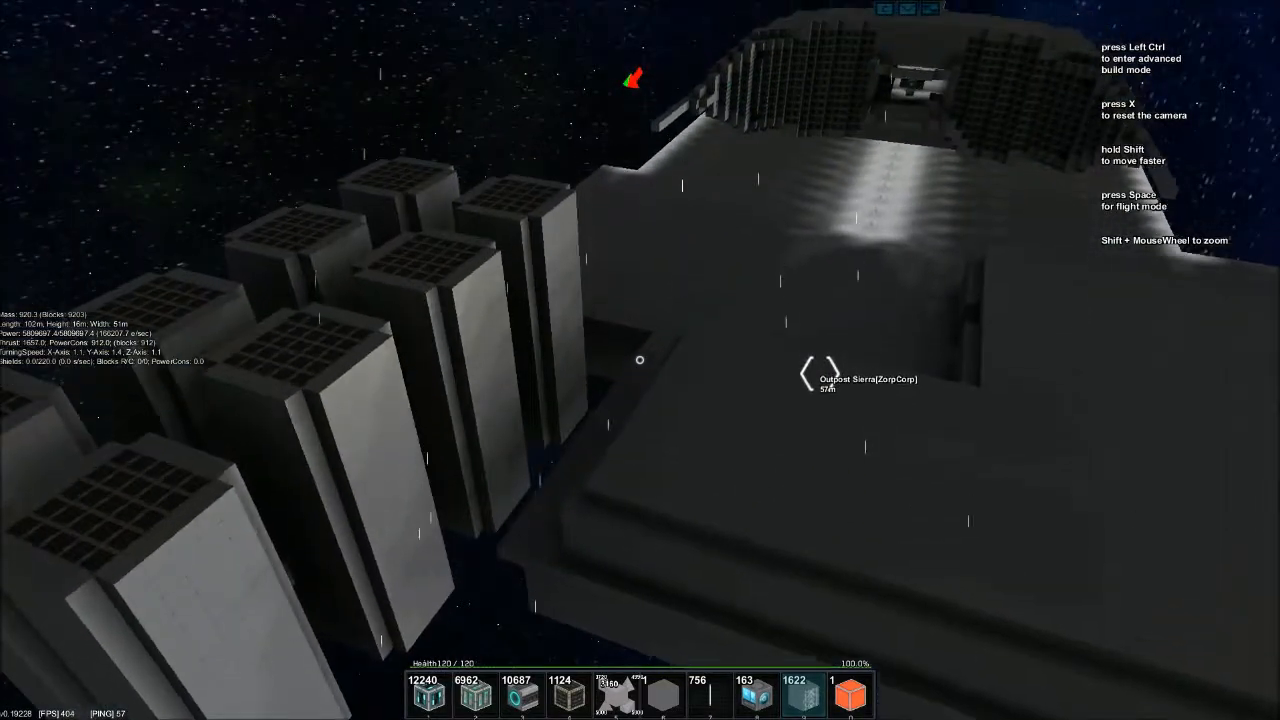
mouse_move(640, 360)
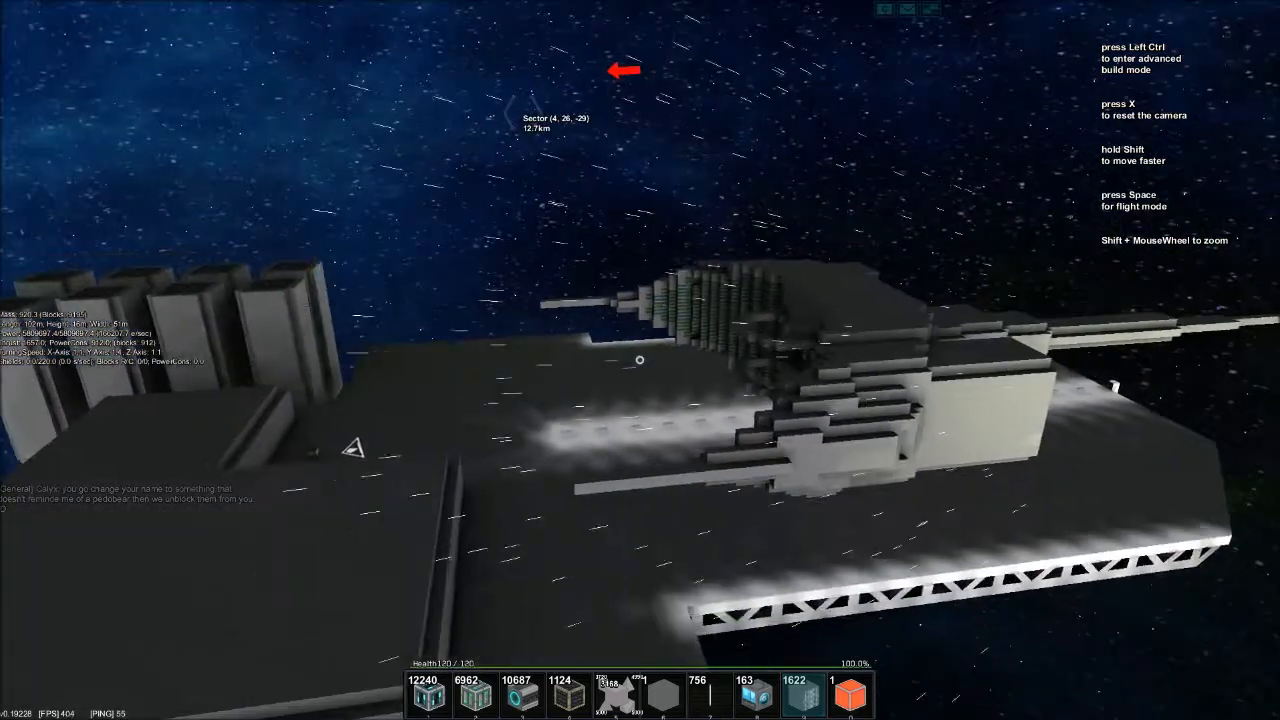
mouse_move(640, 360)
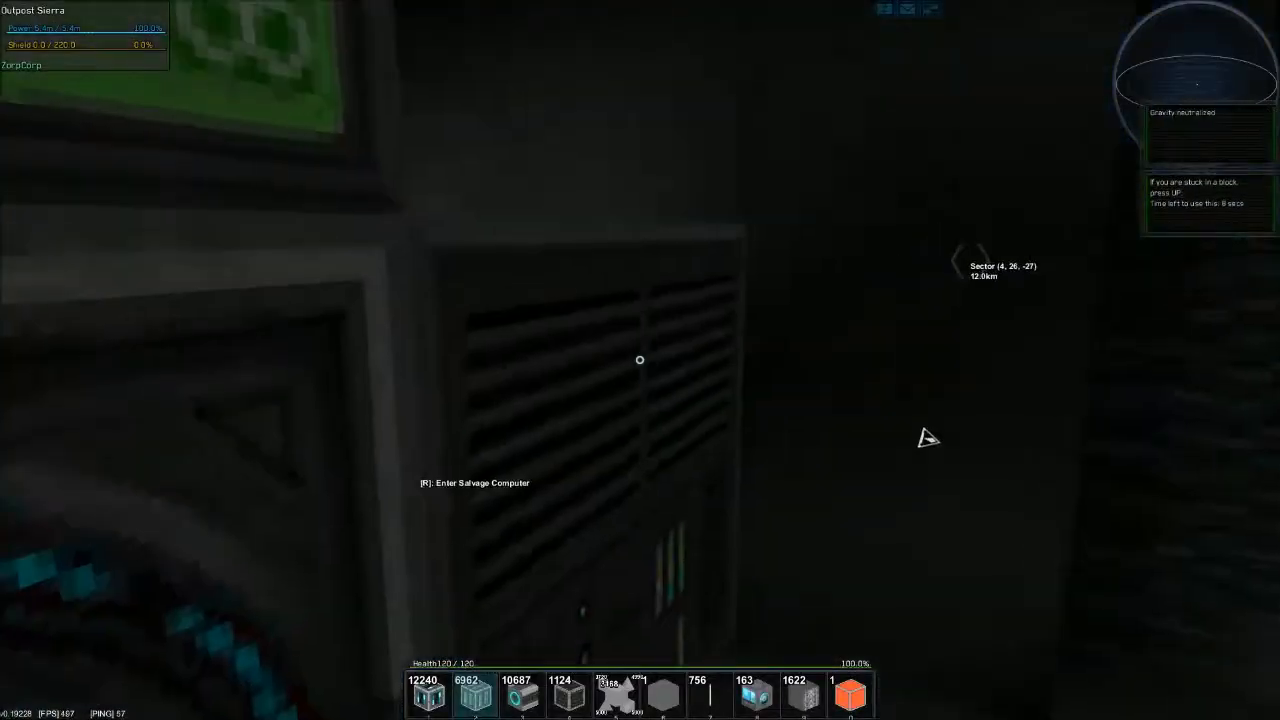
key("r")
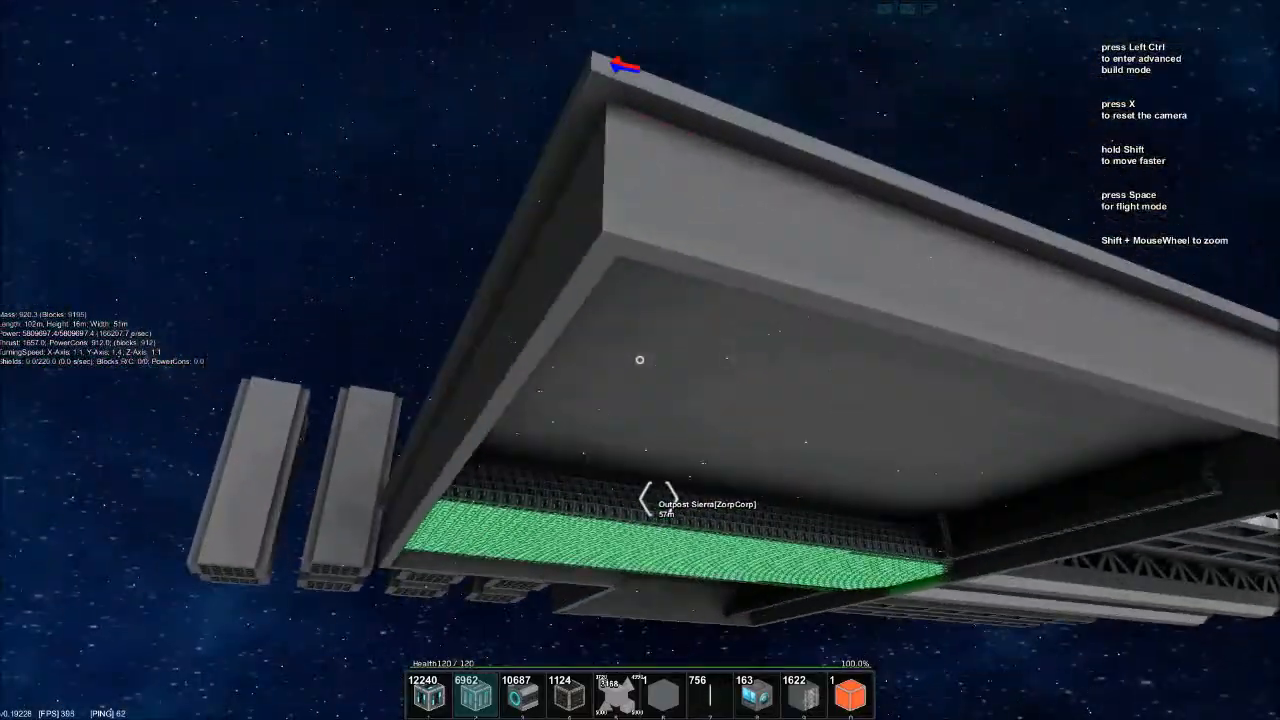
mouse_move(640, 360)
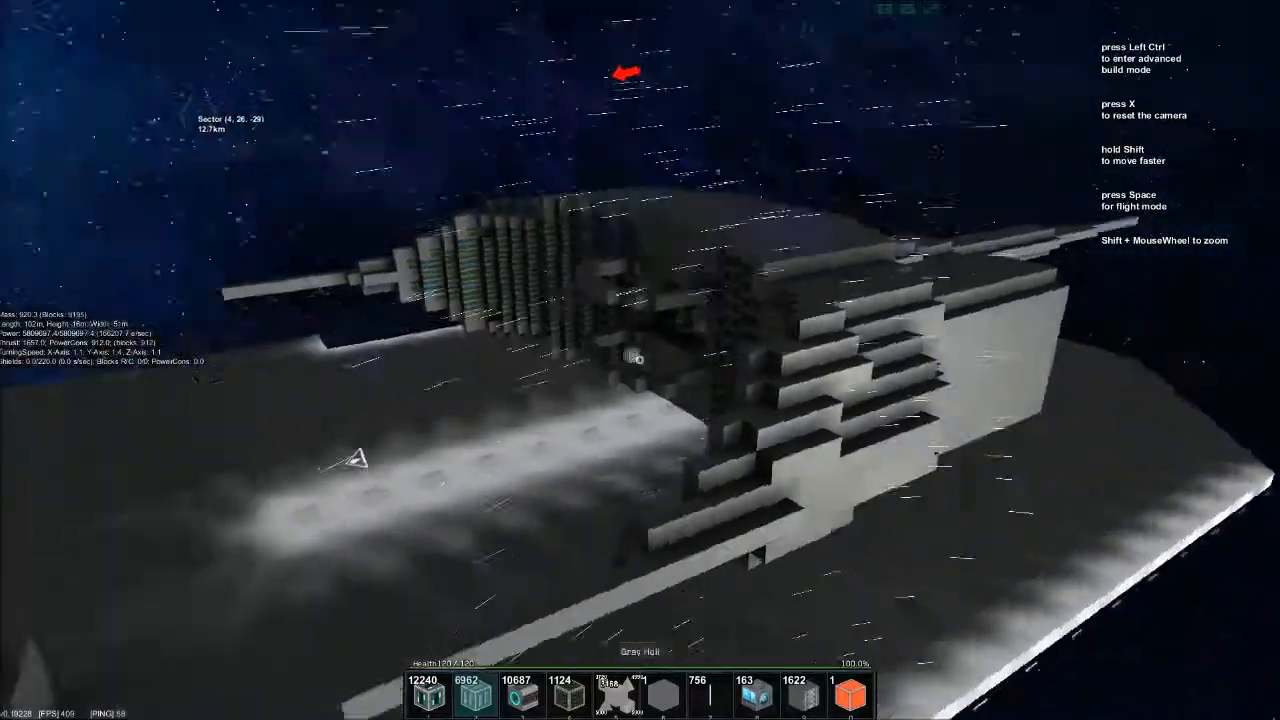
key("Space")
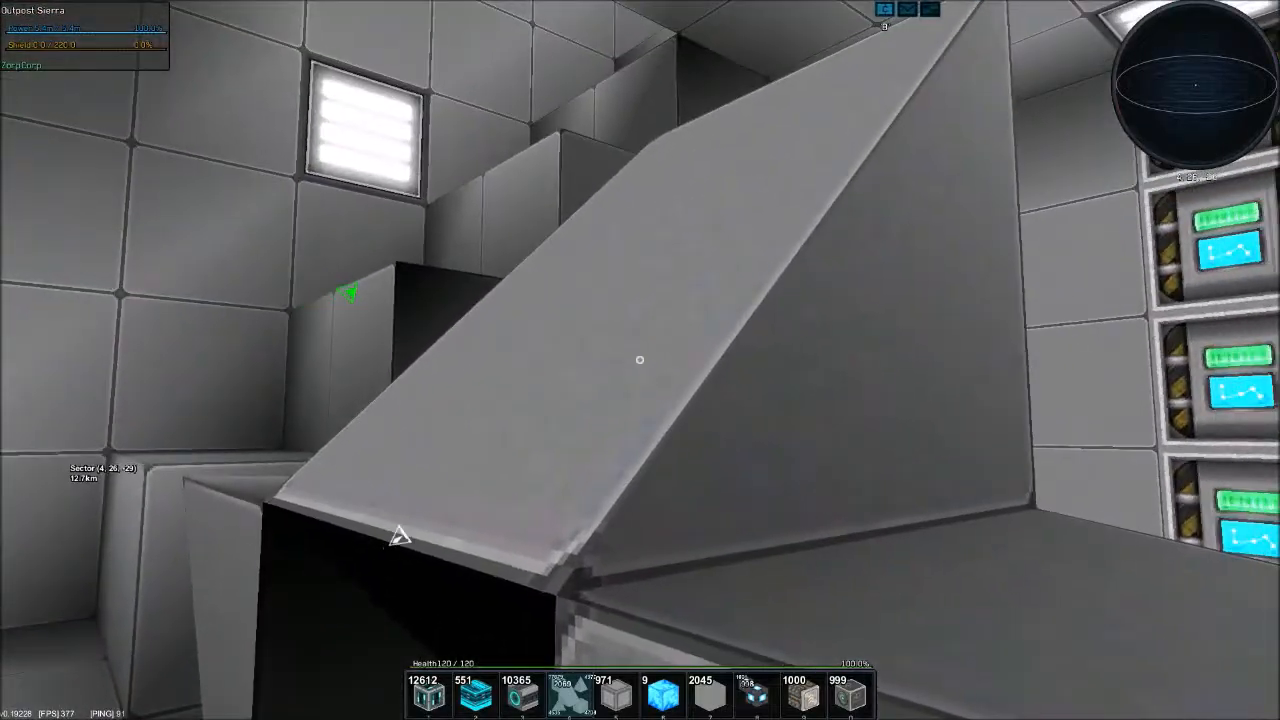
mouse_move(640, 360)
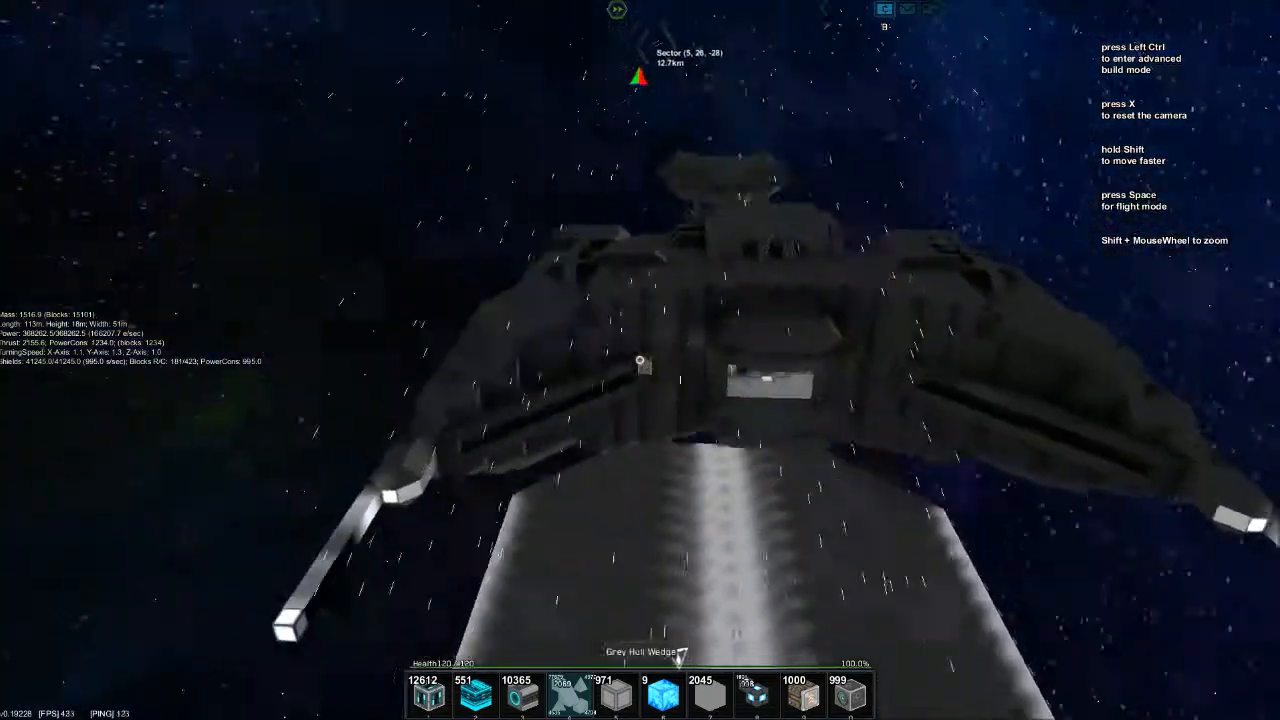
mouse_move(640, 360)
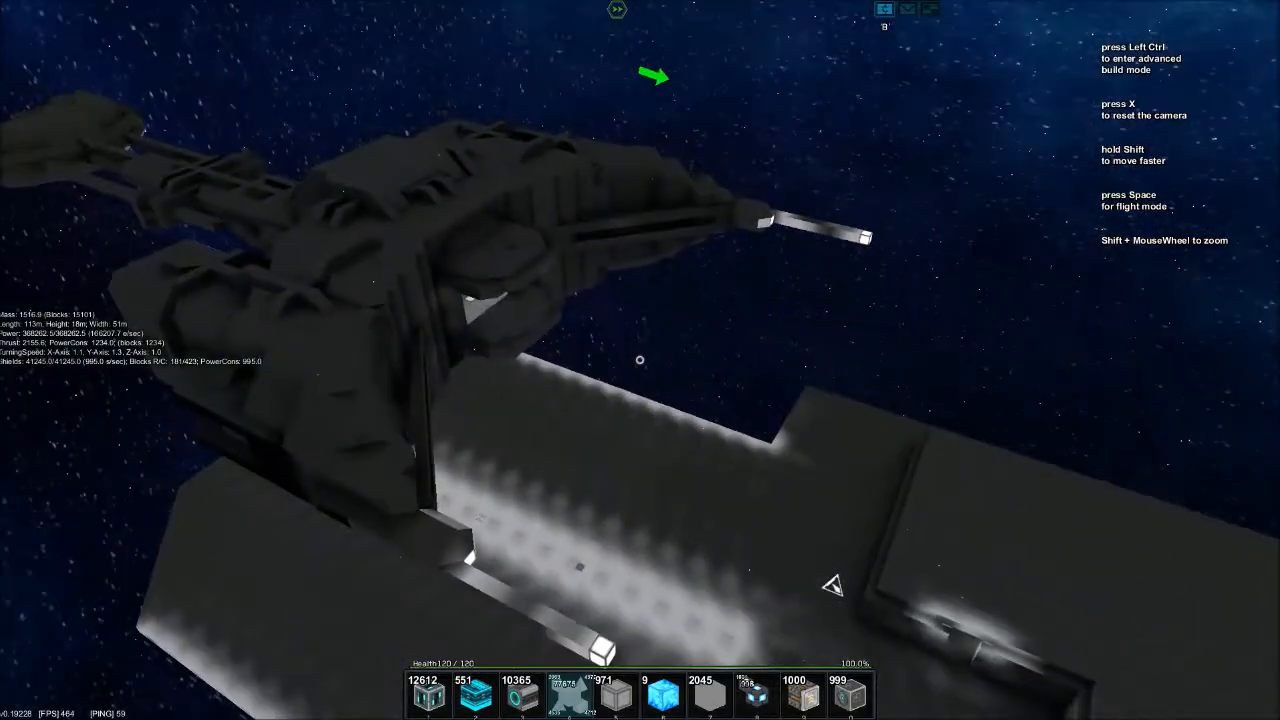
Step: Move the build view past the Eclipse ship to the outpost landing platform
key("m")
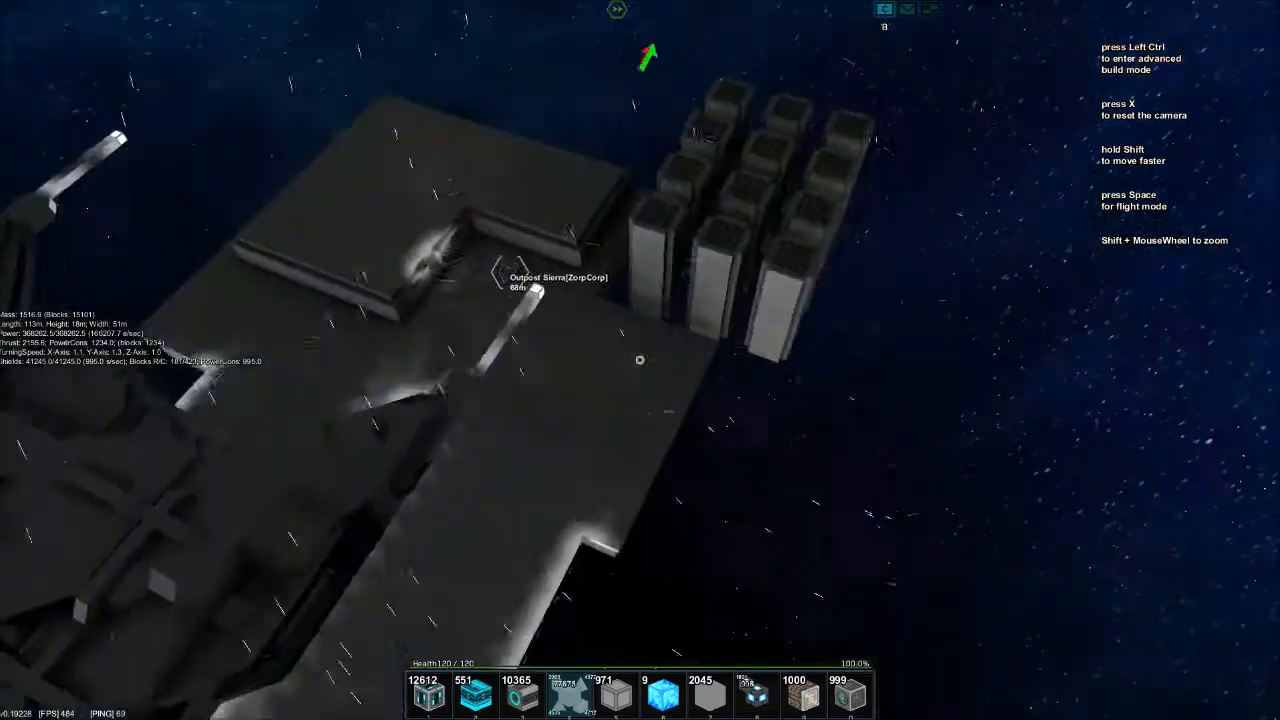
mouse_move(640, 360)
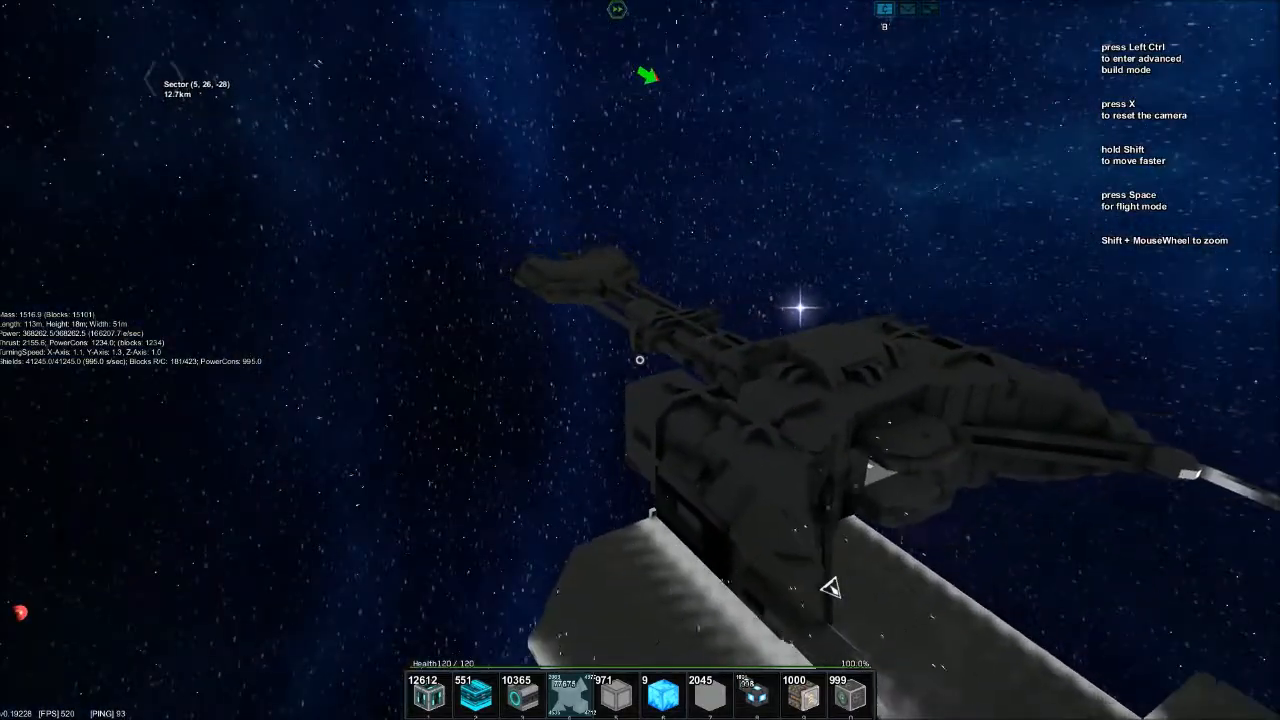
mouse_move(640, 360)
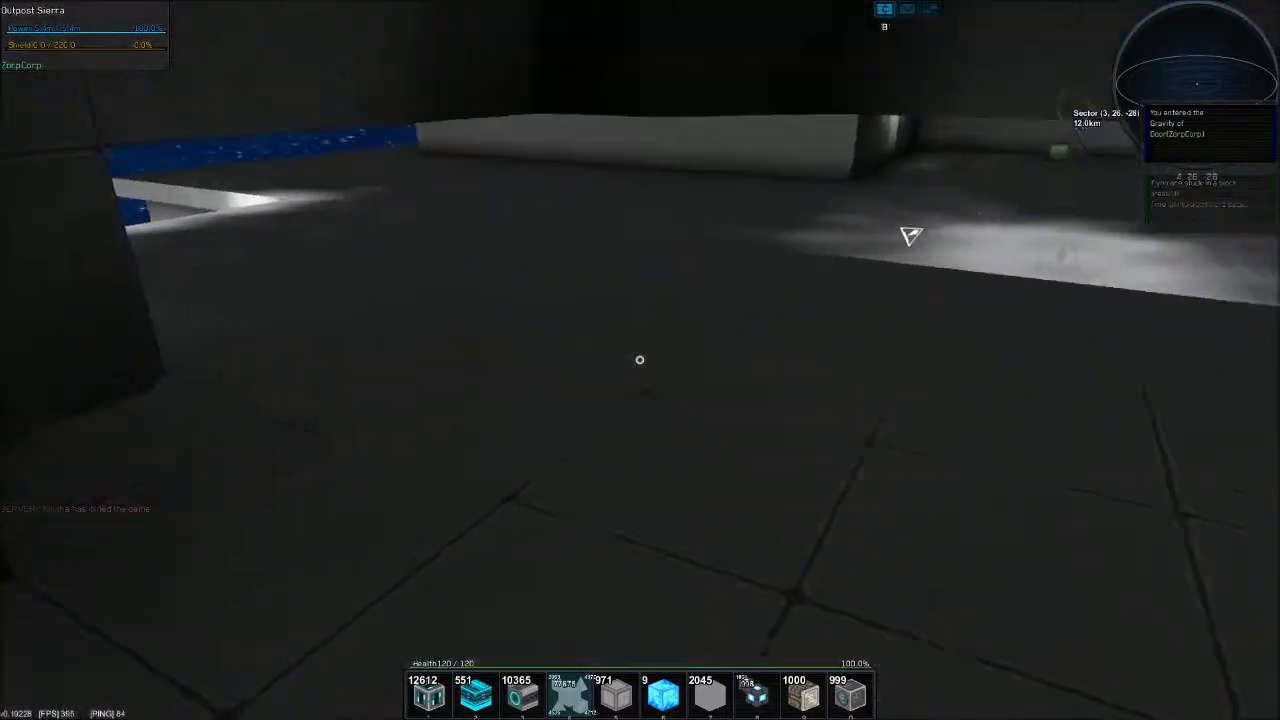
mouse_move(640, 360)
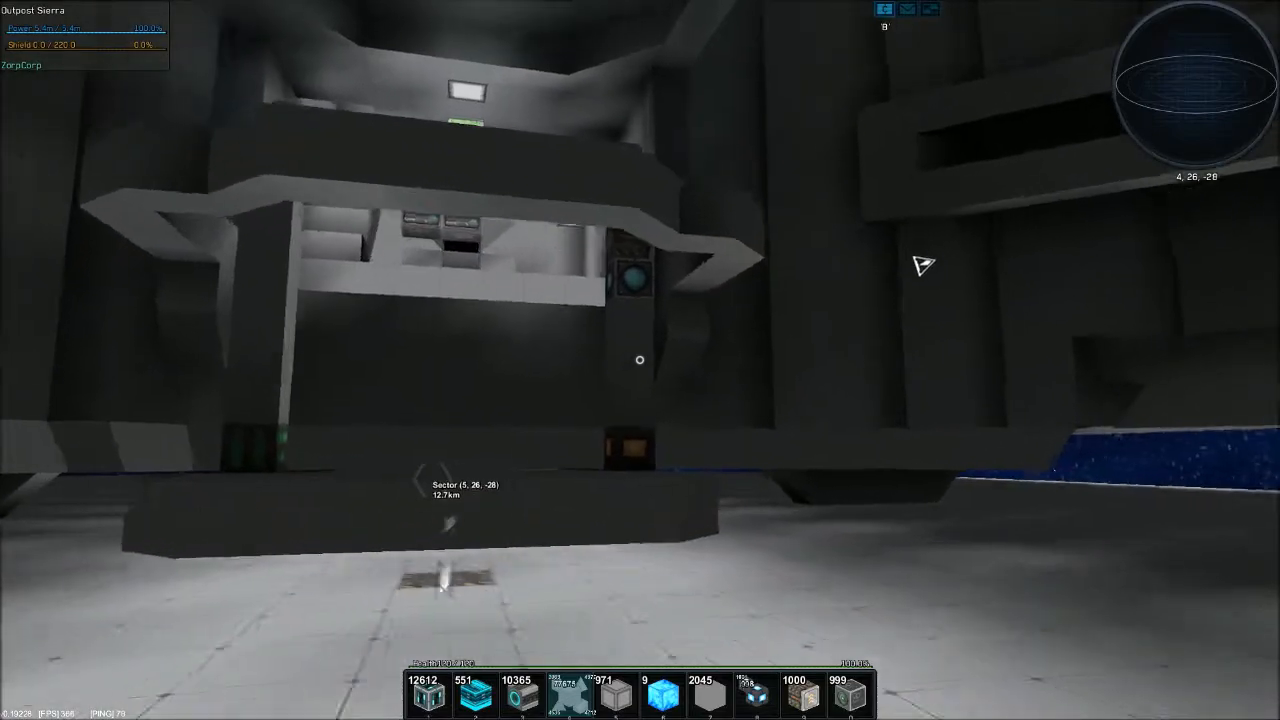
mouse_move(340, 348)
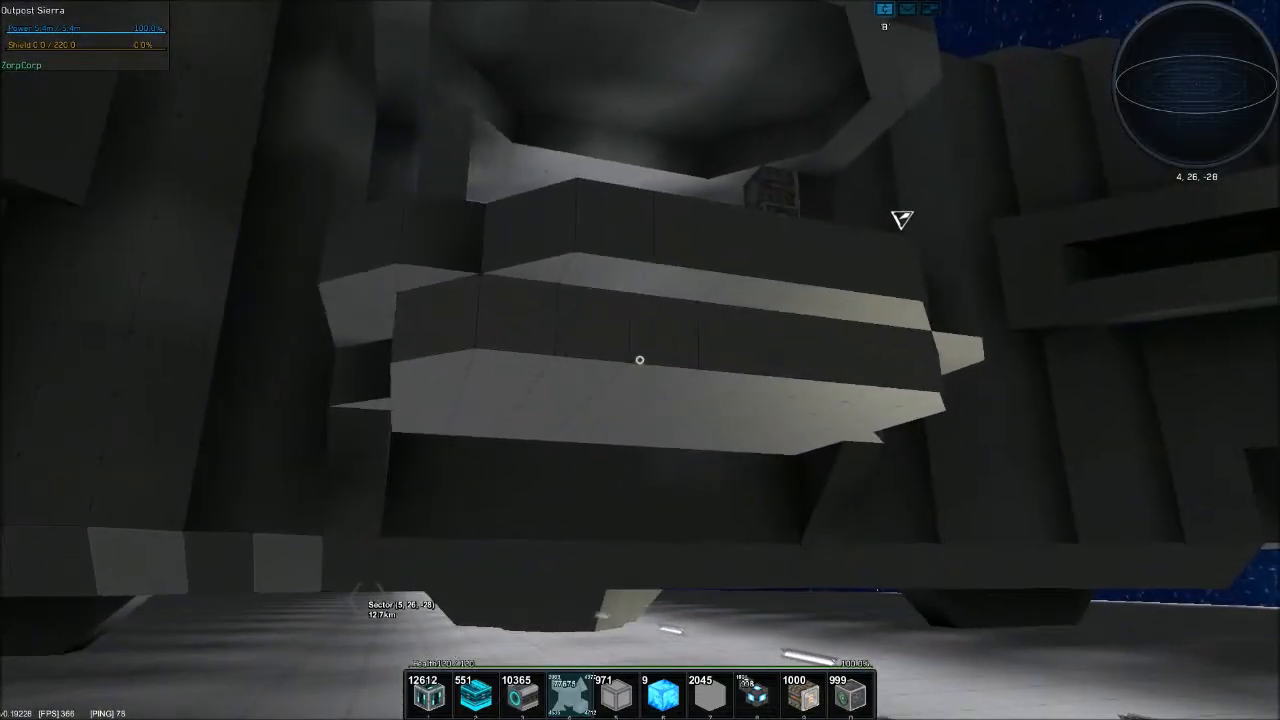
mouse_move(640, 360)
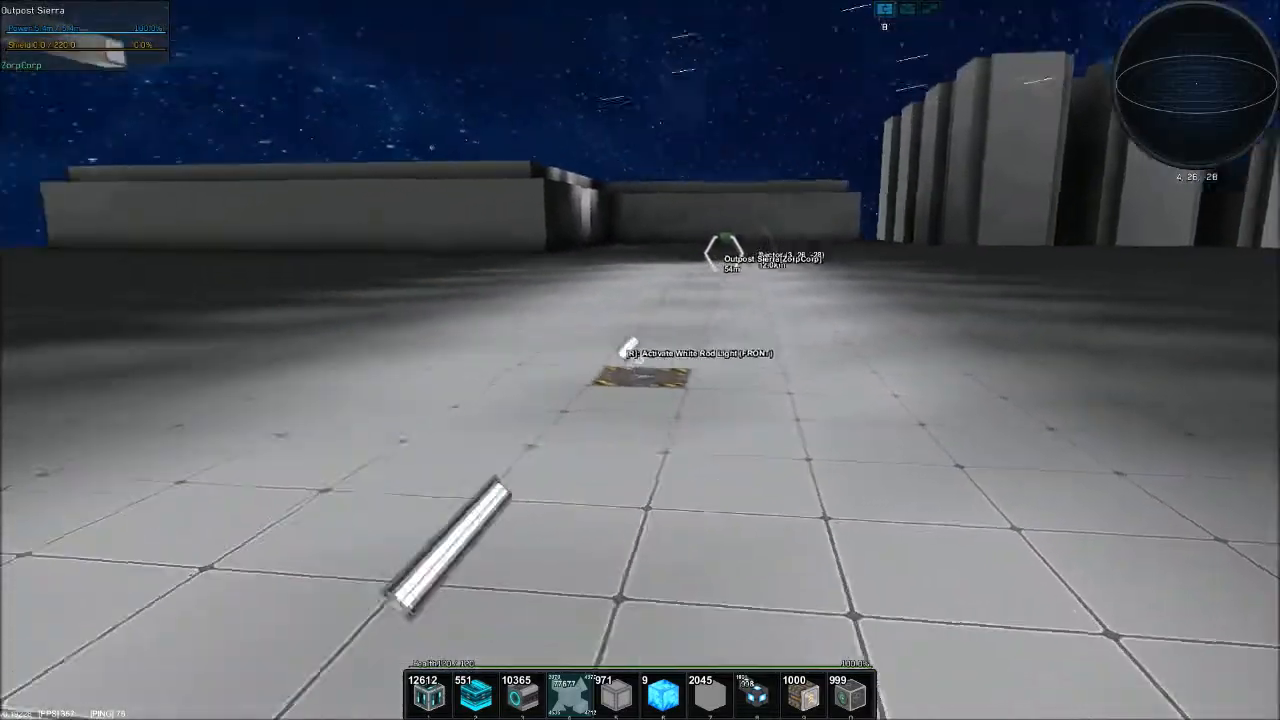
mouse_move(640, 360)
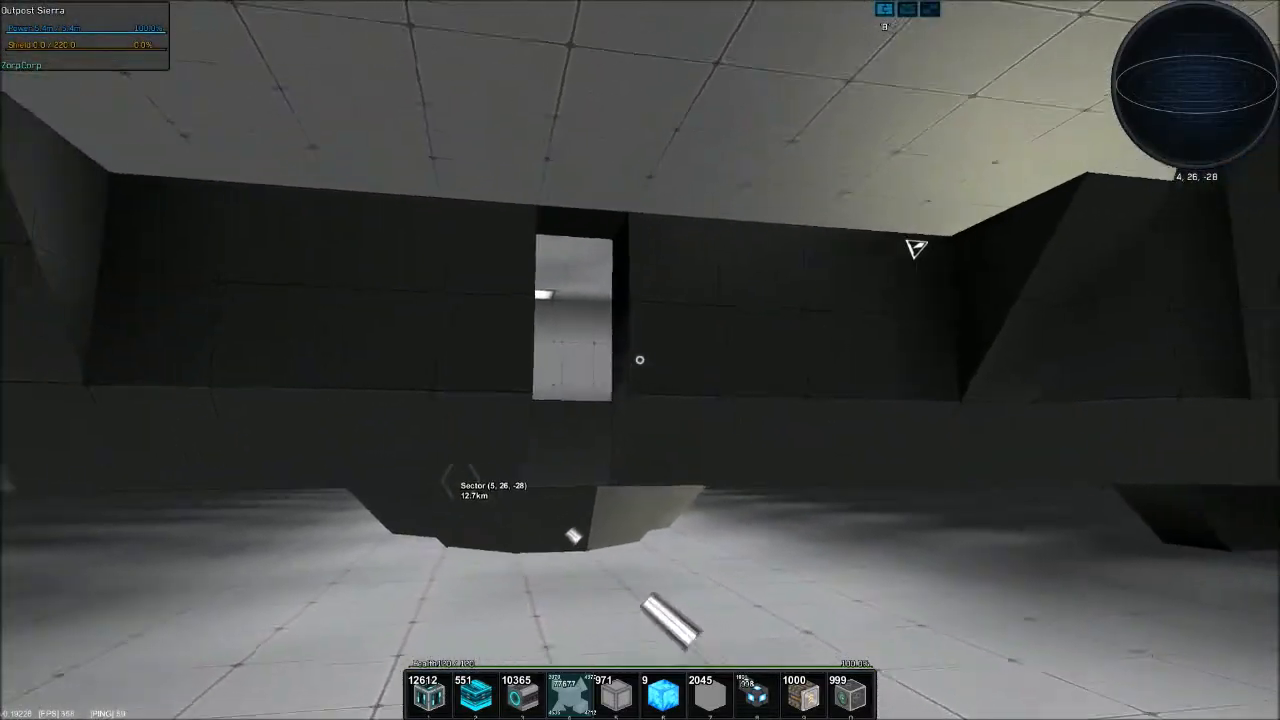
mouse_move(640, 360)
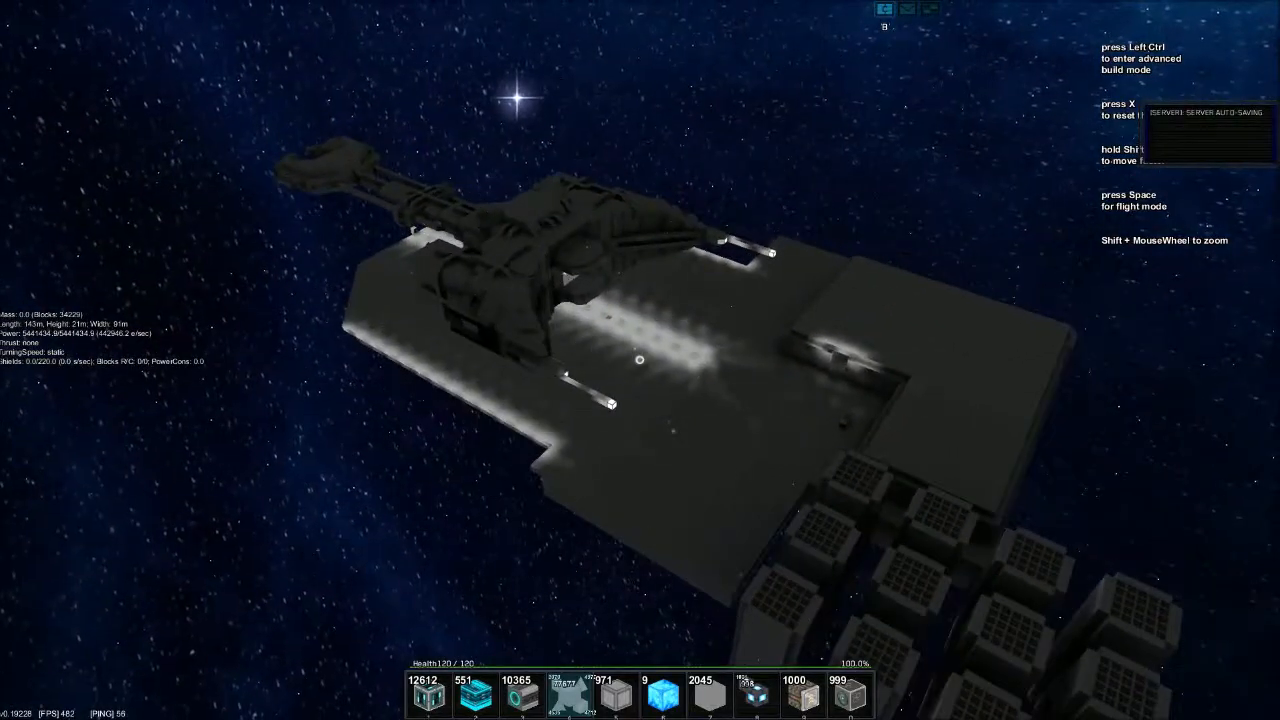
mouse_move(640, 360)
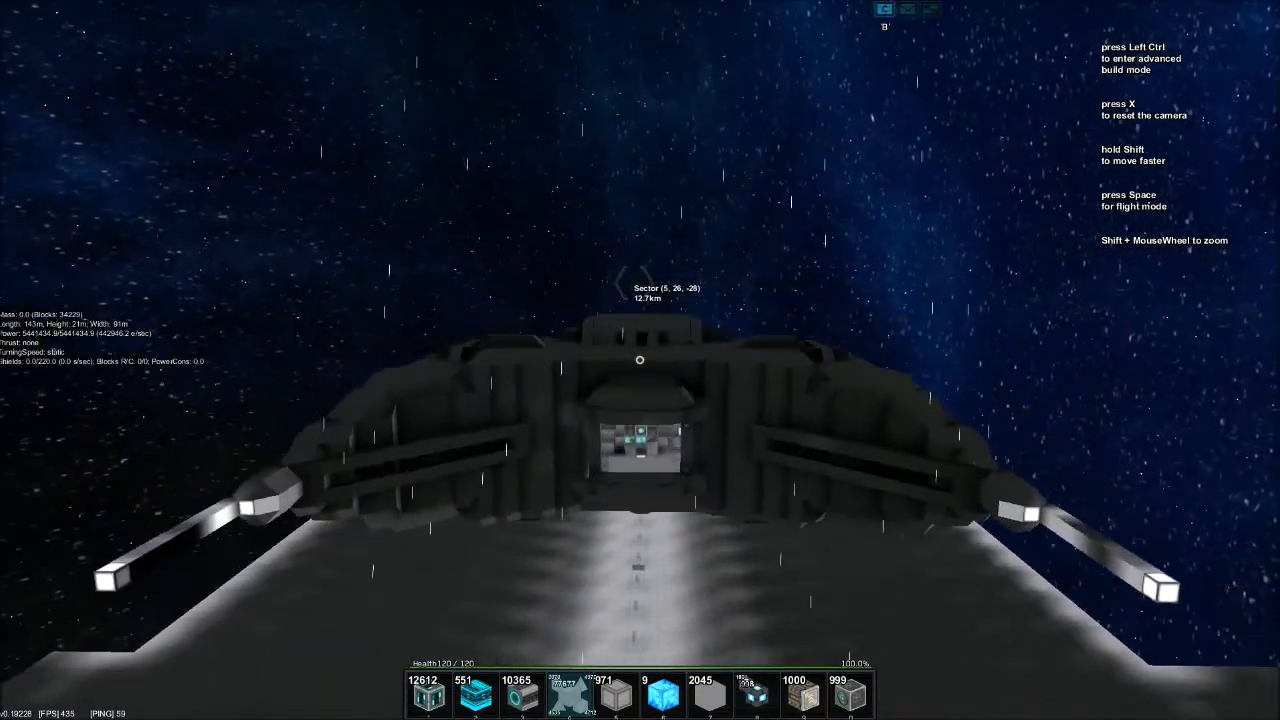
mouse_move(640, 360)
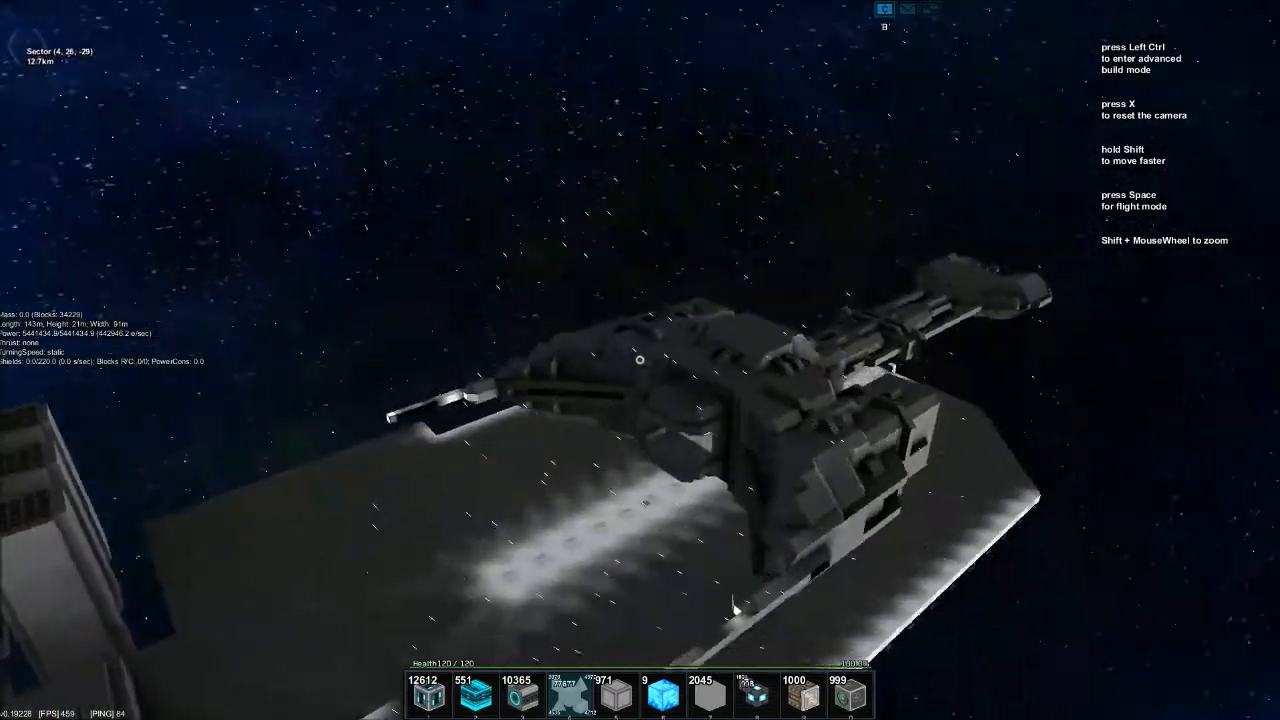
mouse_move(640, 360)
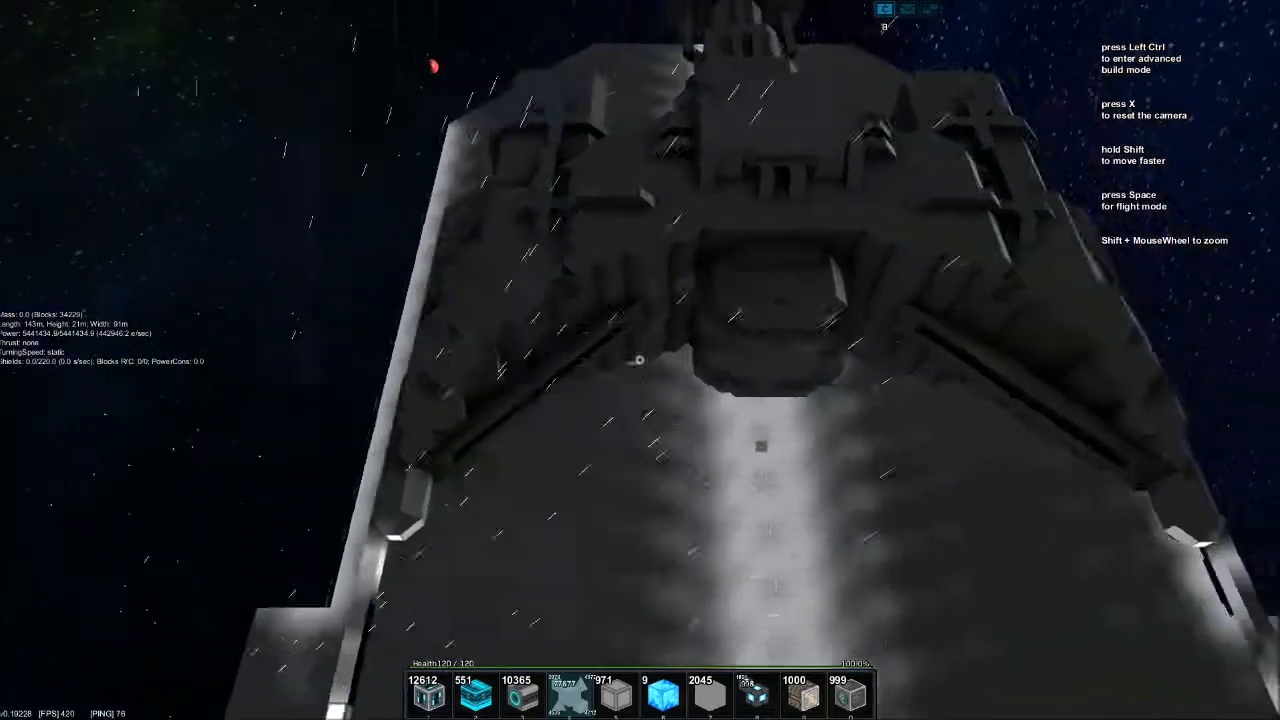
mouse_move(640, 360)
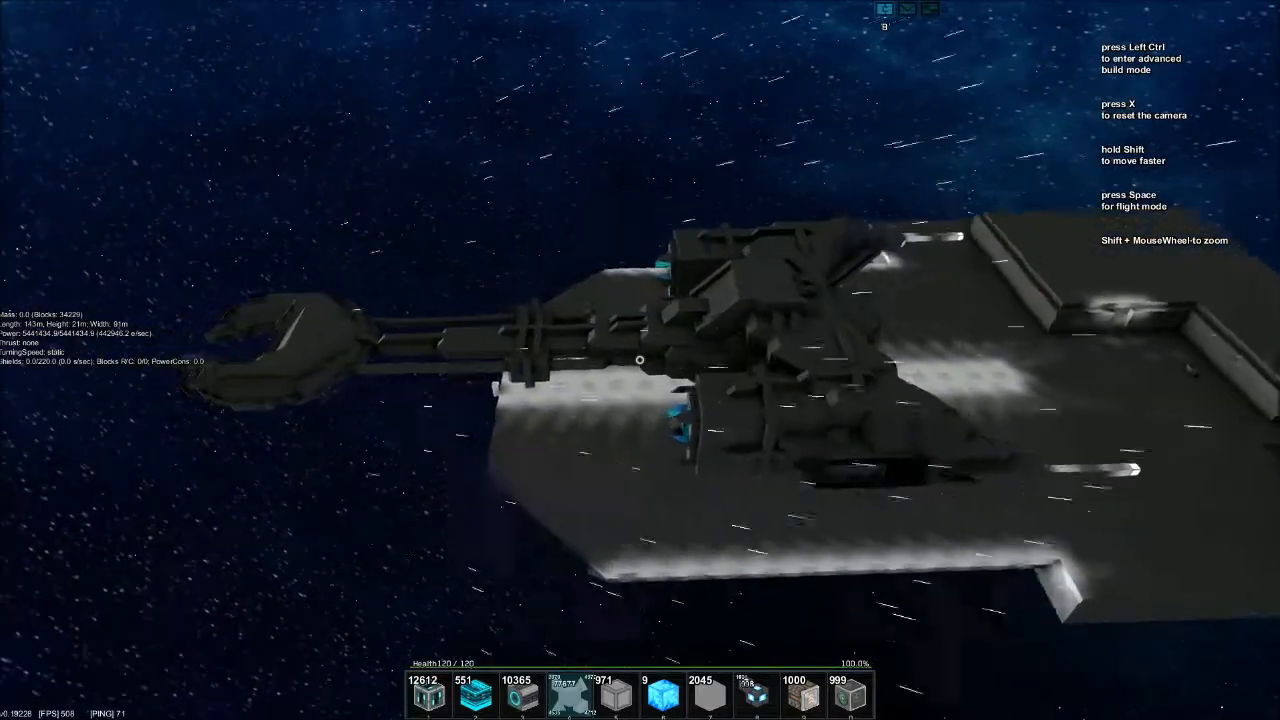
mouse_move(640, 360)
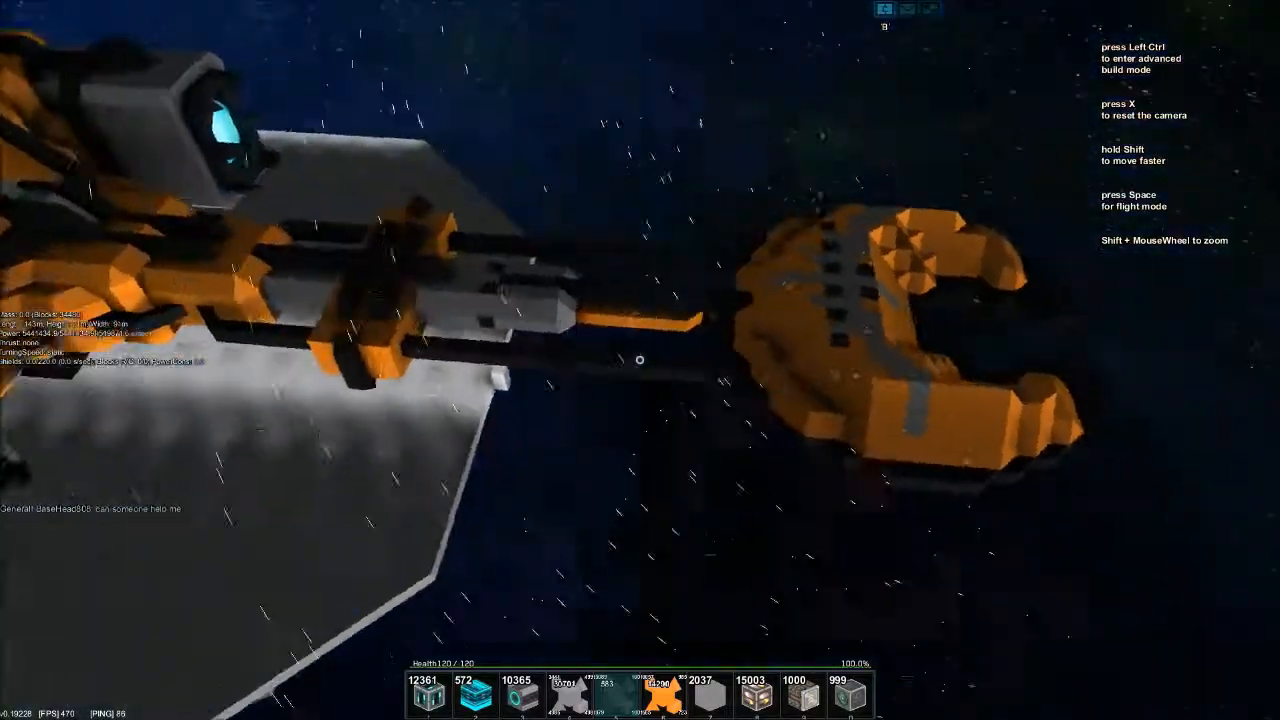
mouse_move(640, 360)
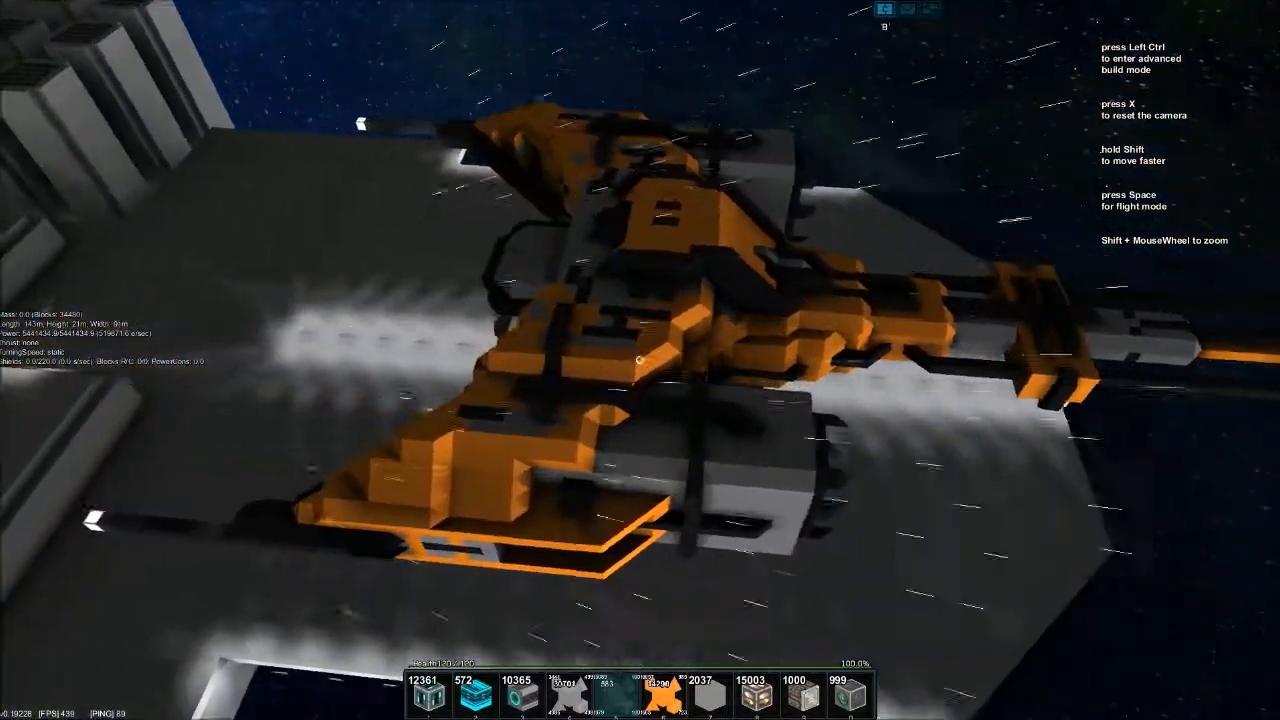